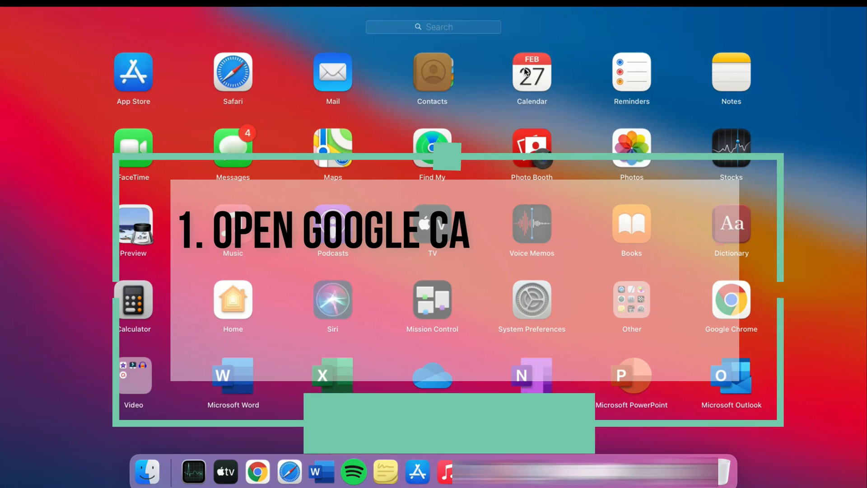
Launch the Calendar app from Launchpad
{"action": "left_click", "coordinate": [531, 72]}
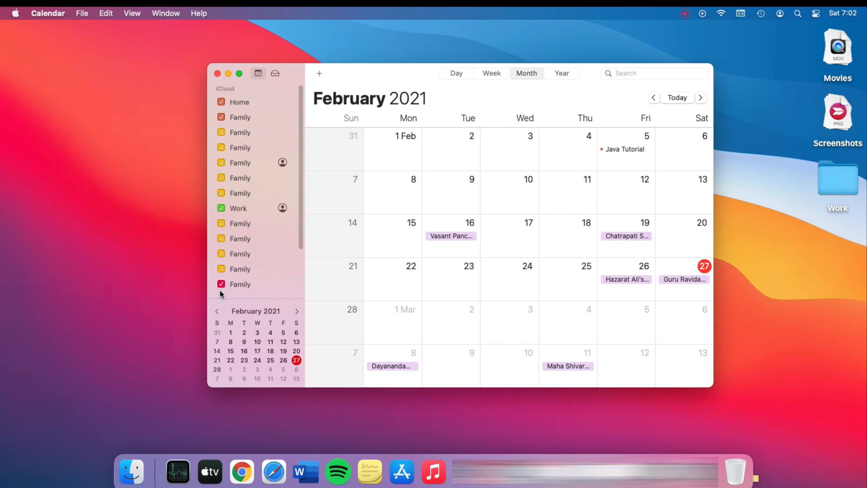
{"action": "mouse_move", "coordinate": [304, 228]}
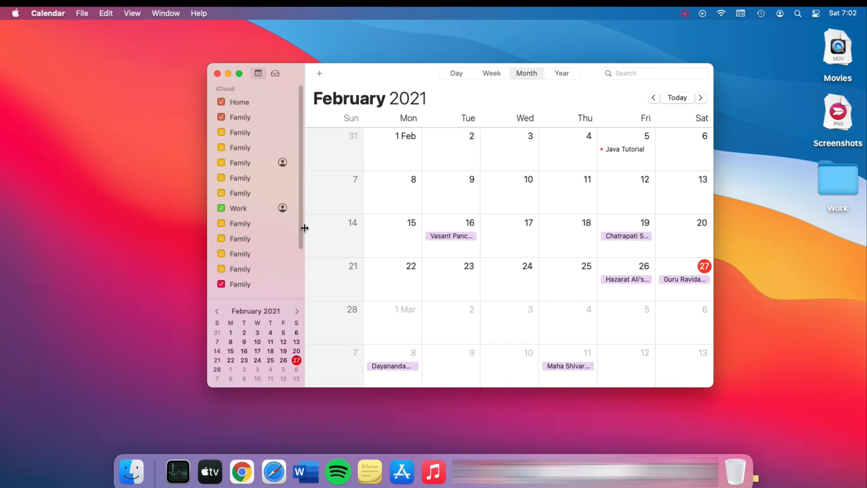
Cycle through the Year view and land on the week of February 21–27, 2021
{"action": "scroll", "scroll_direction": "down", "scroll_amount": 3}
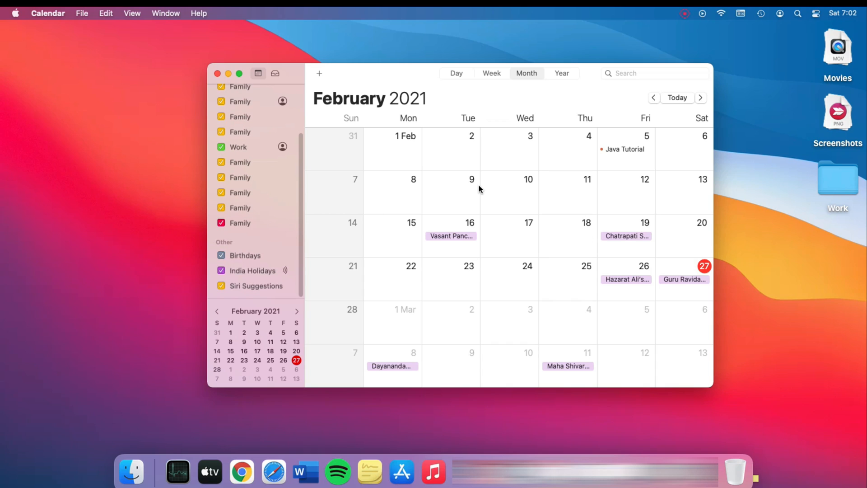
{"action": "left_click", "coordinate": [561, 73]}
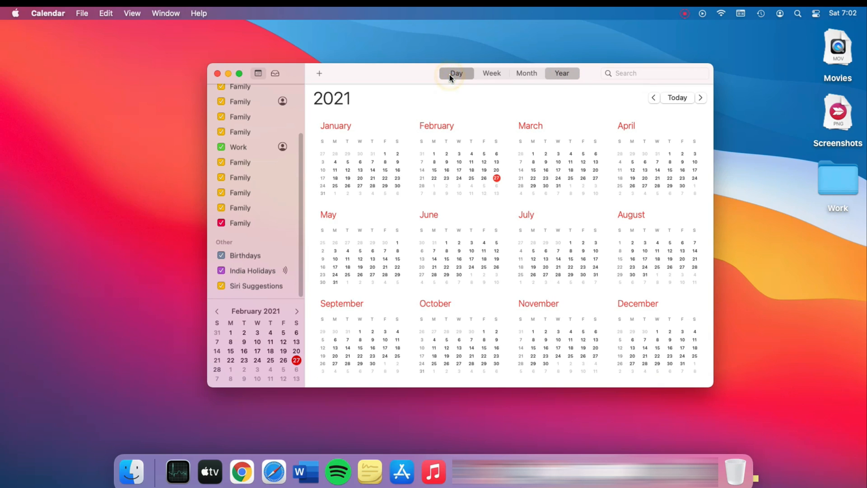
{"action": "left_click", "coordinate": [492, 73]}
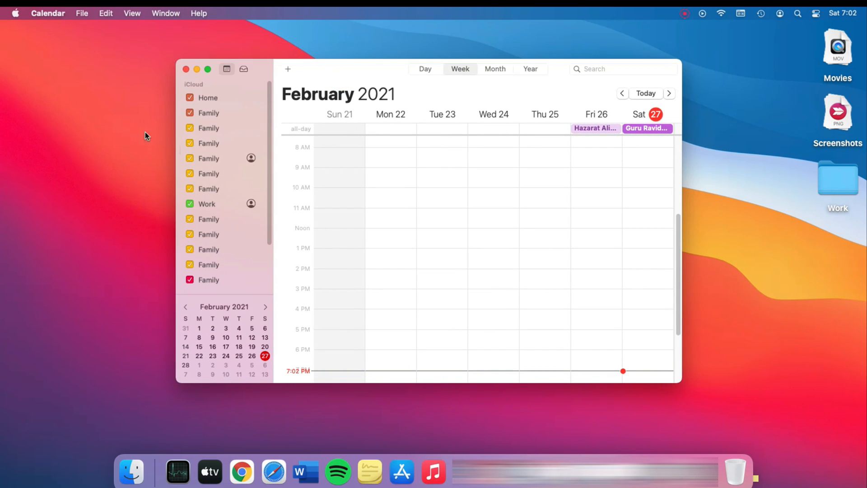
Add the Google account via Calendar > Accounts with only Calendars enabled for syncing
{"action": "left_click", "coordinate": [48, 13]}
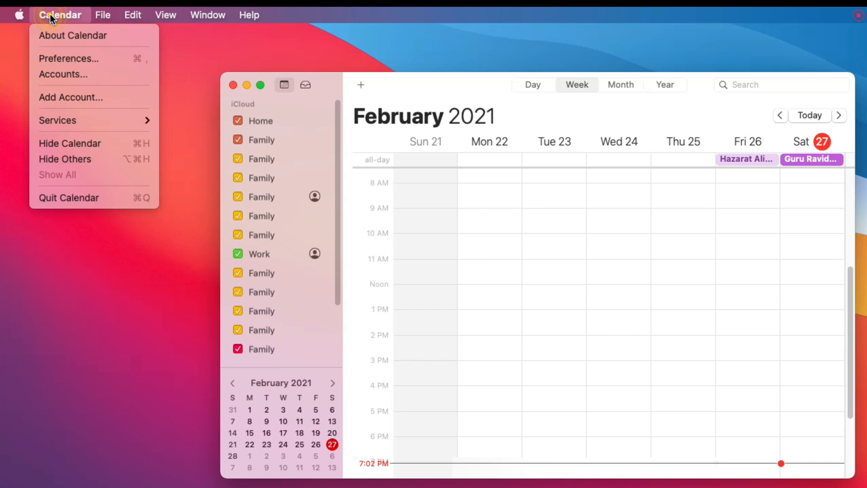
{"action": "mouse_move", "coordinate": [63, 74]}
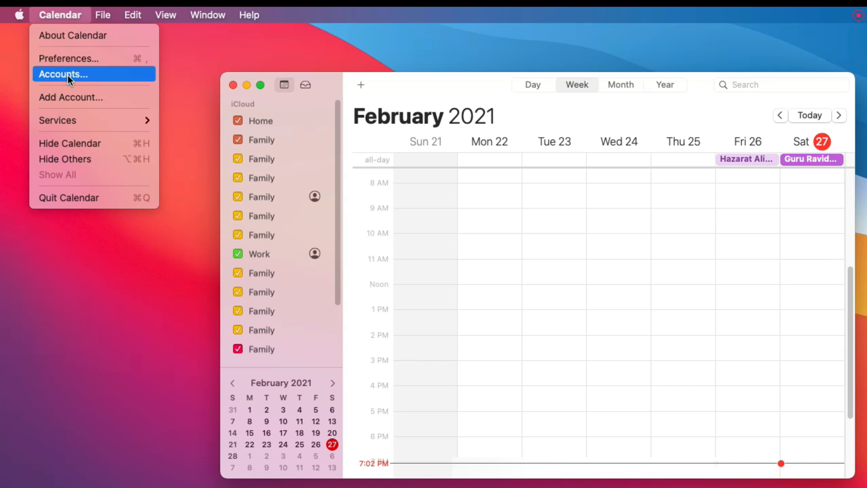
{"action": "left_click", "coordinate": [514, 345]}
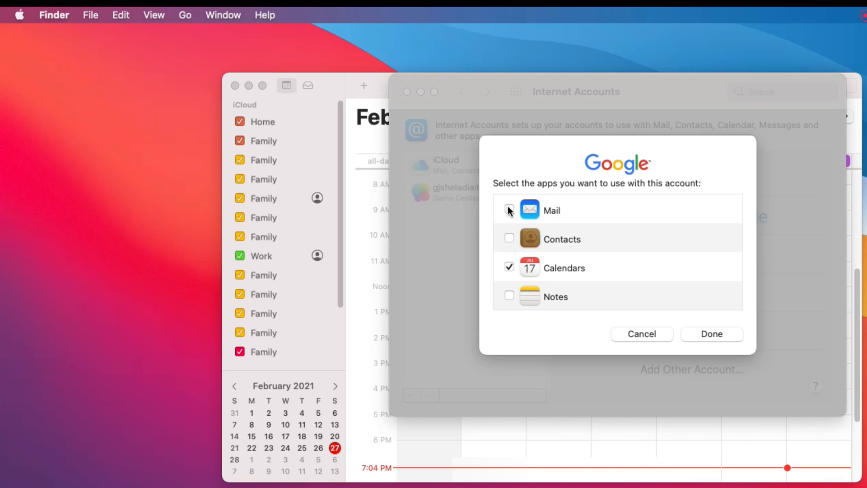
{"action": "mouse_move", "coordinate": [513, 203]}
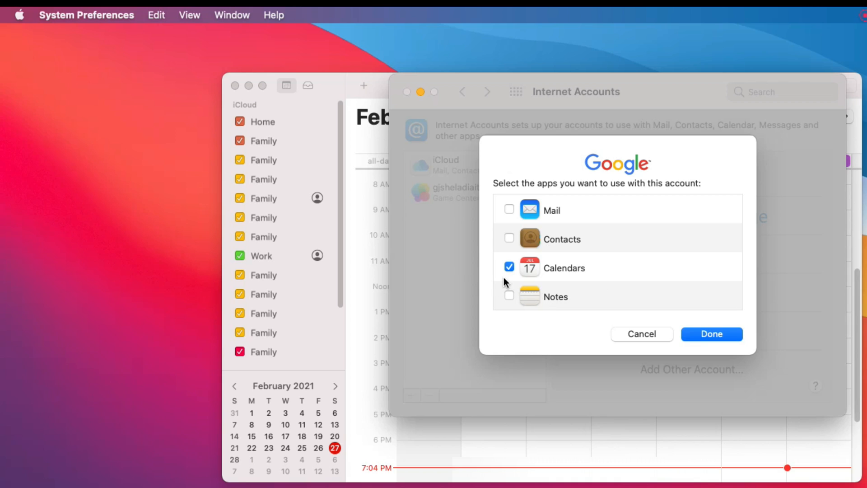
{"action": "left_click", "coordinate": [711, 335]}
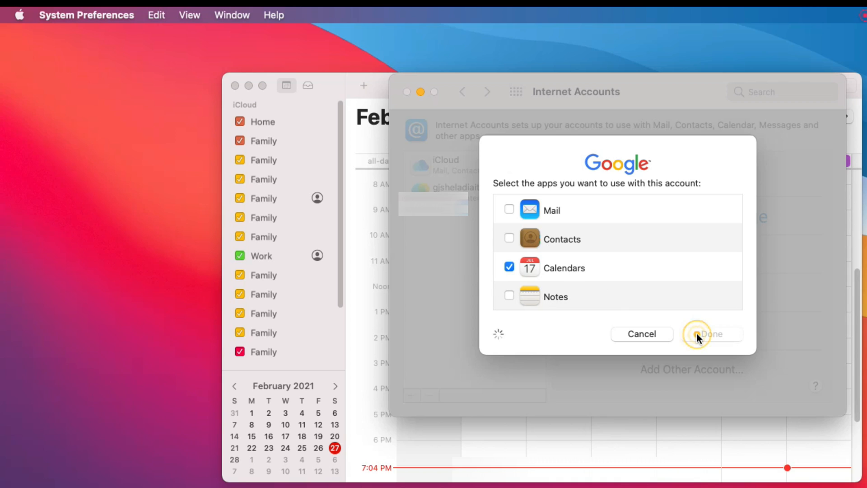
{"action": "left_click", "coordinate": [711, 333]}
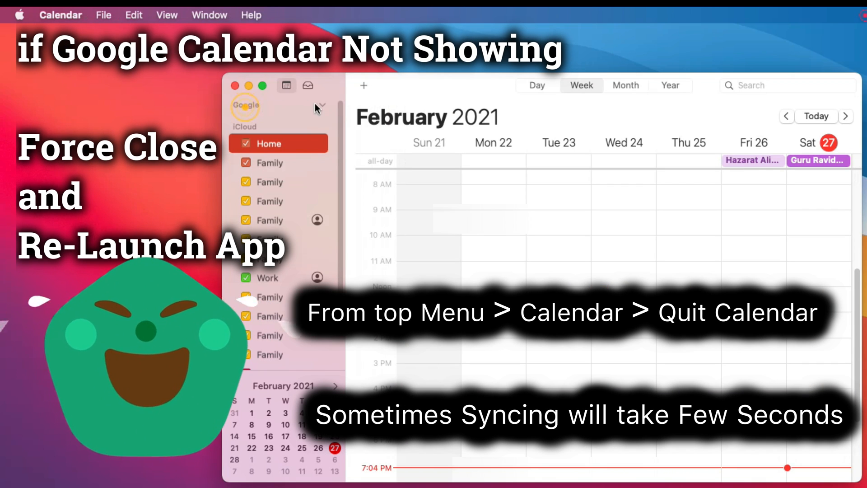
Relaunch Calendar so the Google calendars sync, and show them in Month view
{"action": "left_click", "coordinate": [61, 14]}
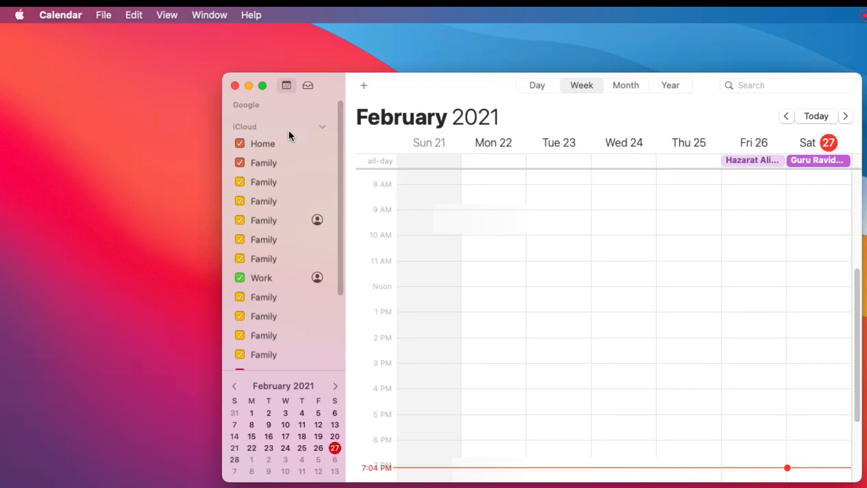
{"action": "left_click", "coordinate": [624, 85]}
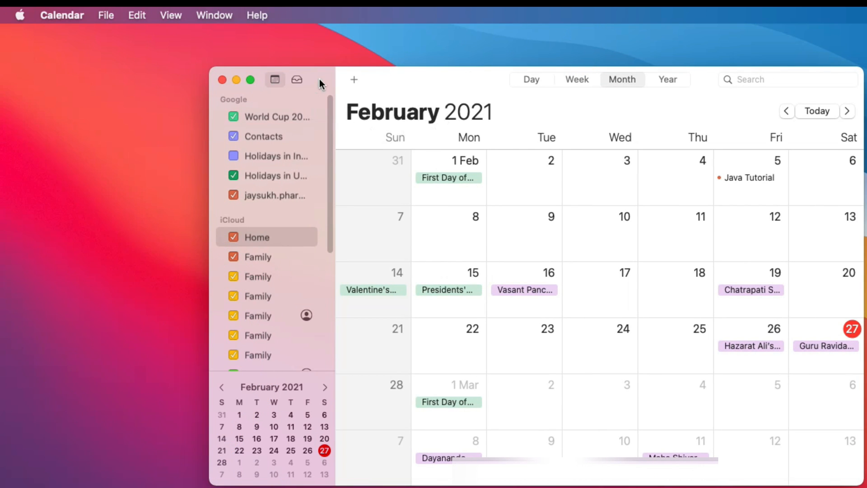
Create a quick event 'Apple Talk' on February 27, 2021, 8–9 PM, and view its details
{"action": "left_click", "coordinate": [353, 80]}
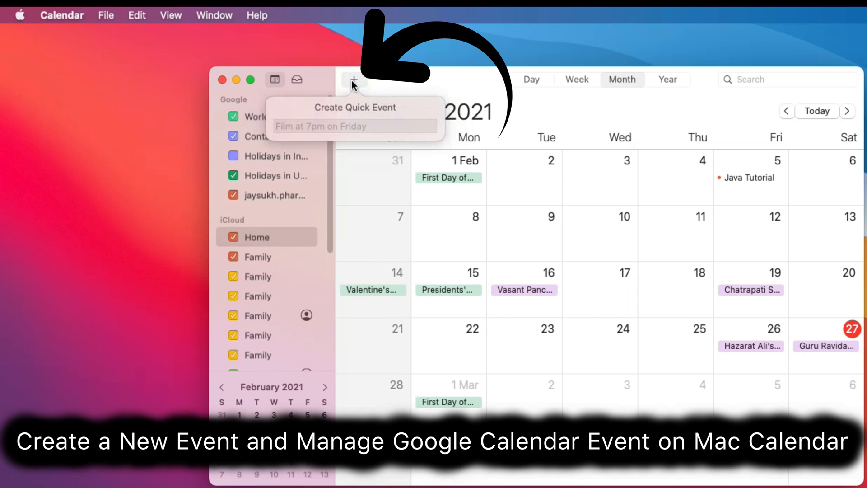
{"action": "type", "text": "A"}
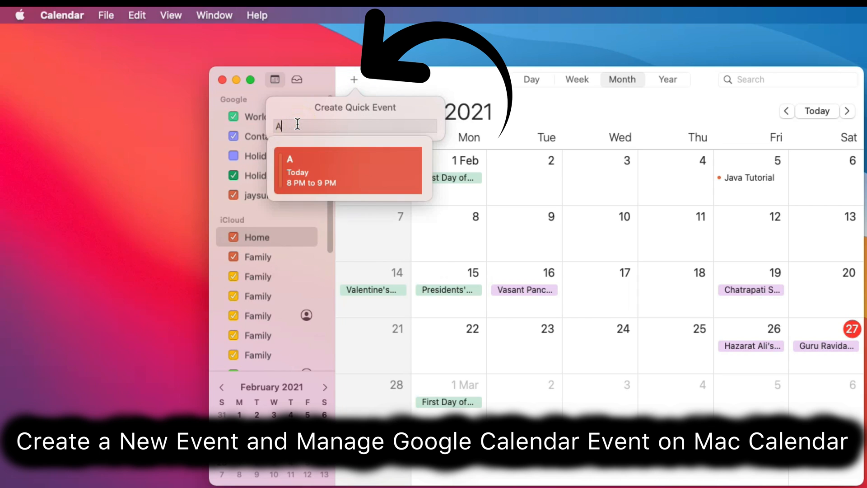
{"action": "type", "text": "pple T"}
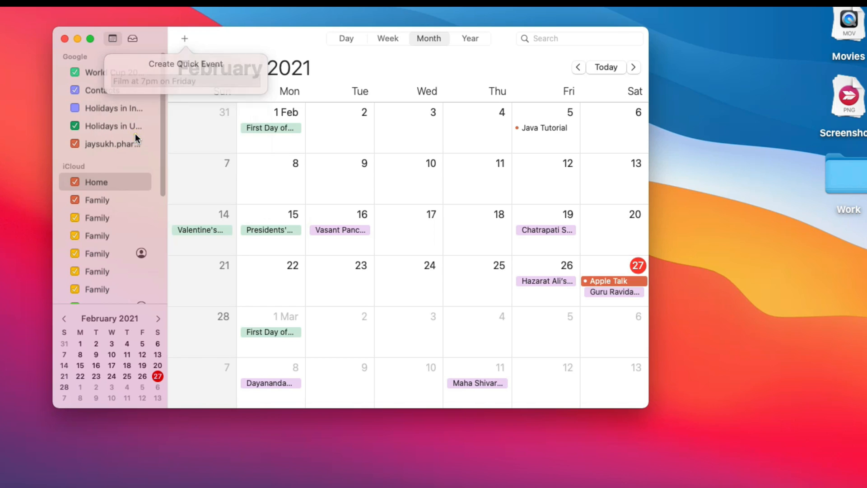
{"action": "left_click", "coordinate": [607, 281]}
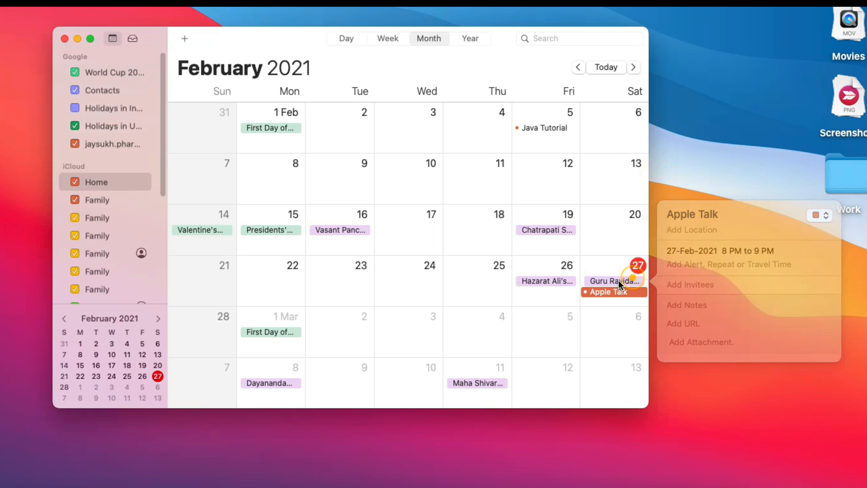
Add a second quick event 'Apple' on February 27, 2021, 8–9 PM, alongside Apple Talk
{"action": "right_click", "coordinate": [608, 292]}
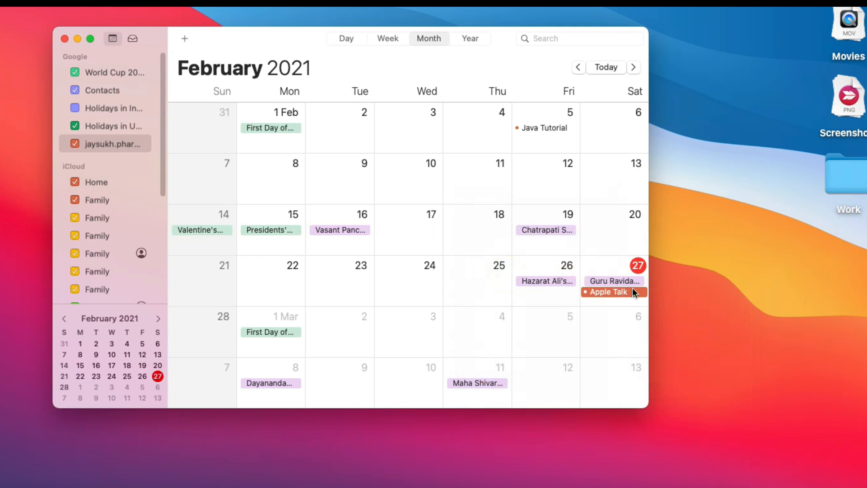
{"action": "left_click", "coordinate": [607, 291]}
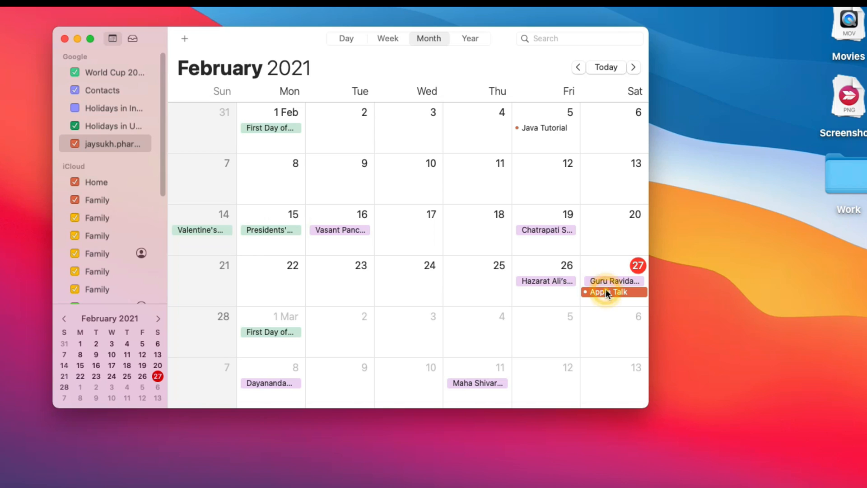
{"action": "right_click", "coordinate": [608, 291]}
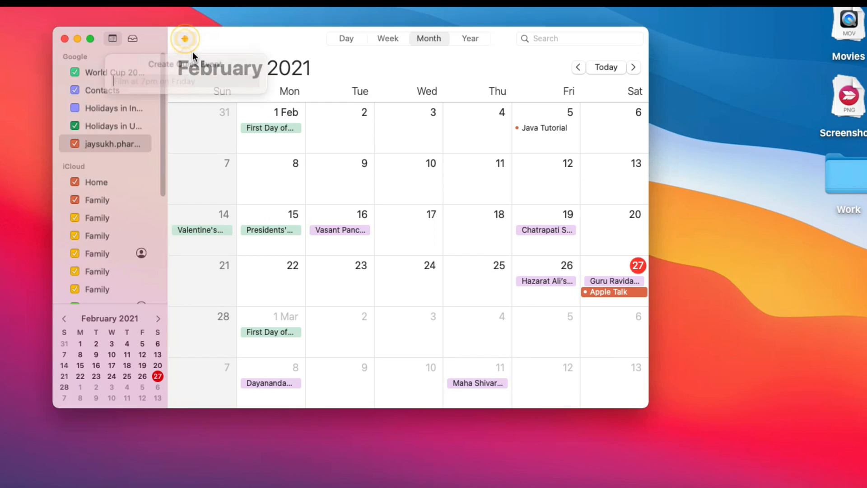
{"action": "type", "text": "Apple"}
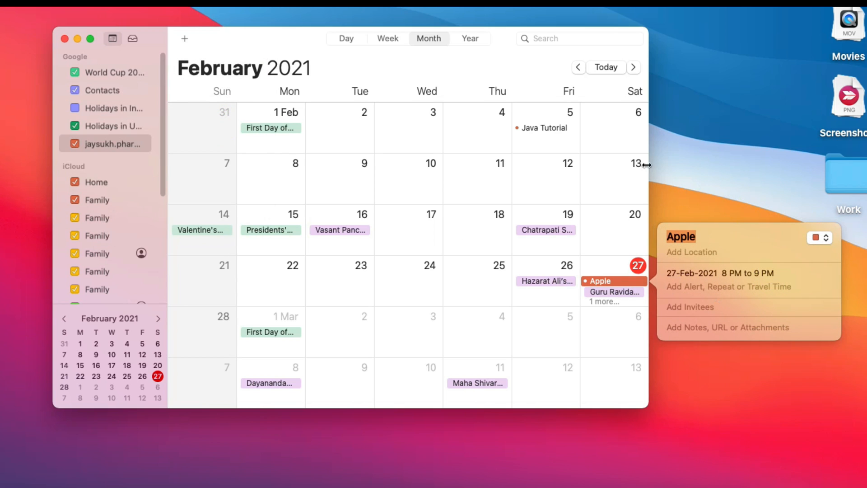
{"action": "left_click", "coordinate": [614, 292]}
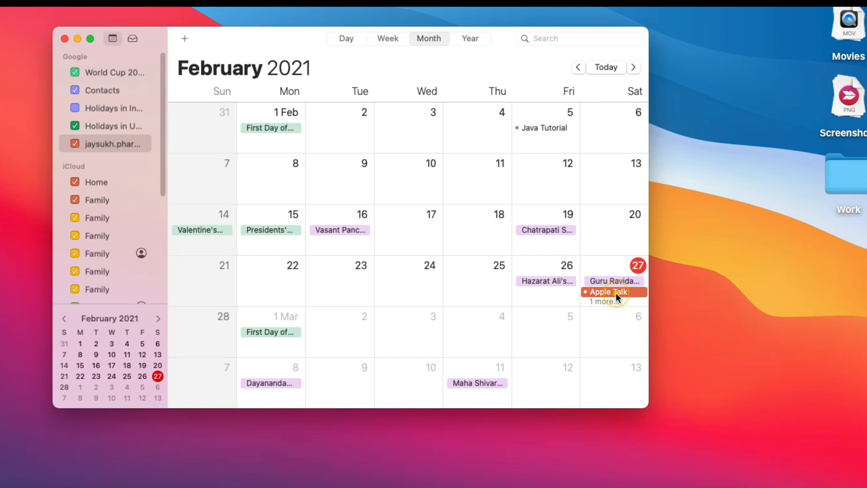
Delete the Apple Talk event from February 27 via its context menu
{"action": "right_click", "coordinate": [608, 292]}
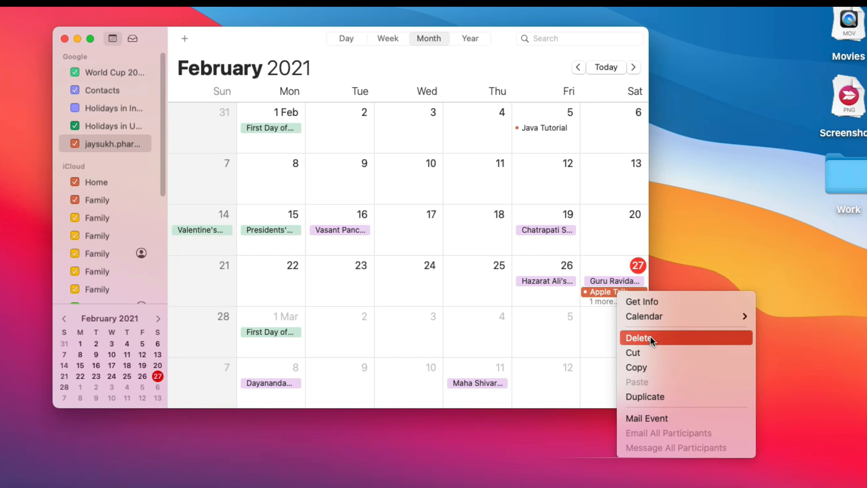
{"action": "left_click", "coordinate": [638, 338]}
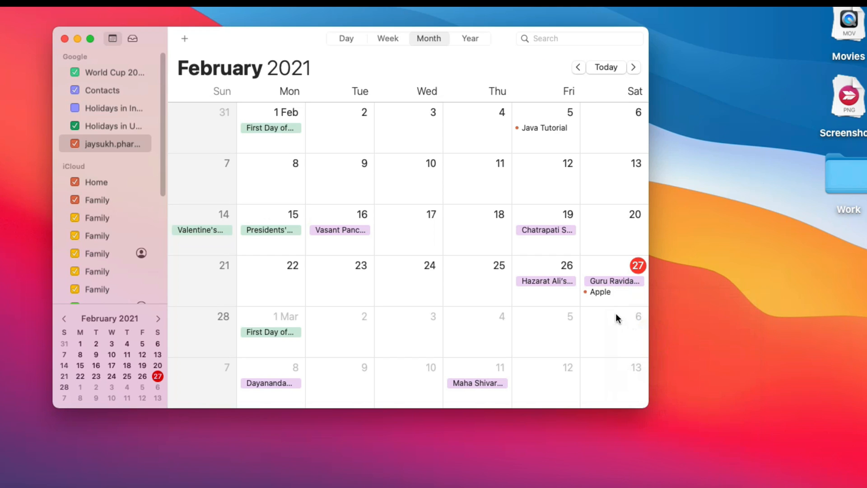
{"action": "mouse_move", "coordinate": [296, 145]}
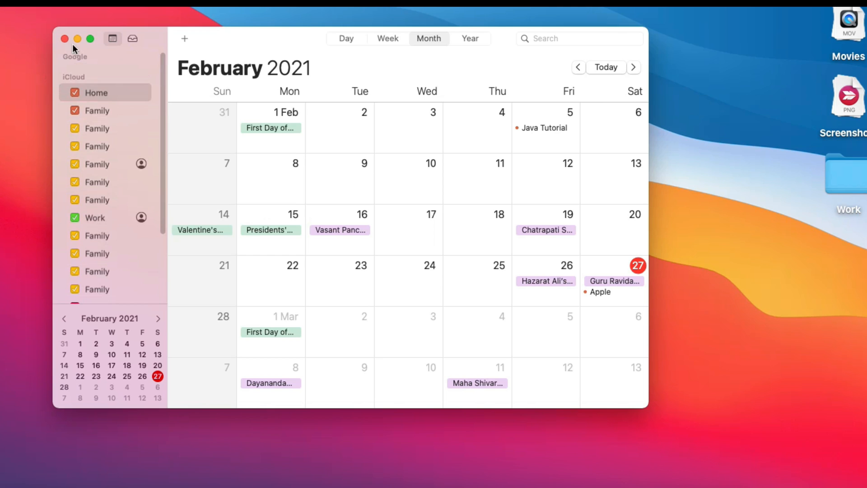
Remove the Google account in Internet Accounts and confirm the deletion
{"action": "scroll", "scroll_direction": "down", "scroll_amount": 3}
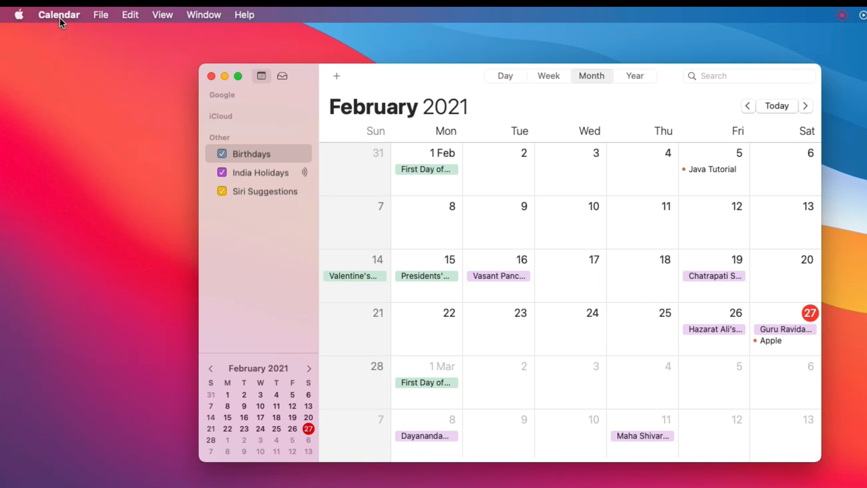
{"action": "left_click", "coordinate": [58, 14]}
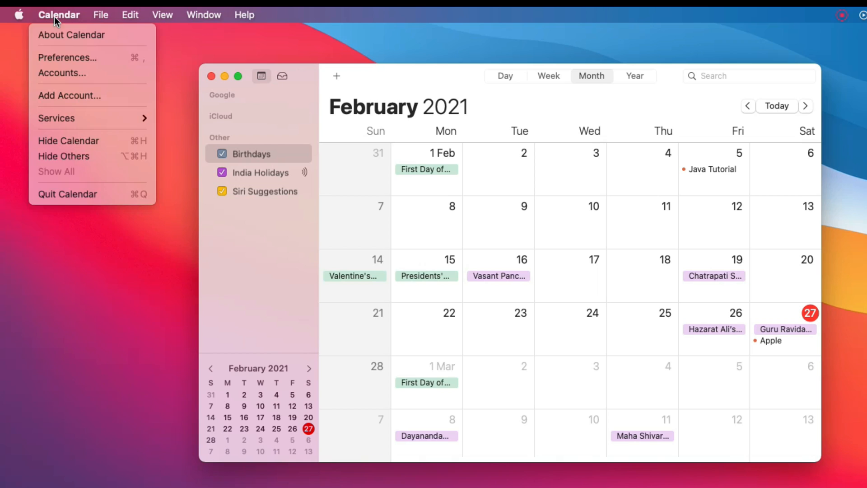
{"action": "left_click", "coordinate": [285, 227]}
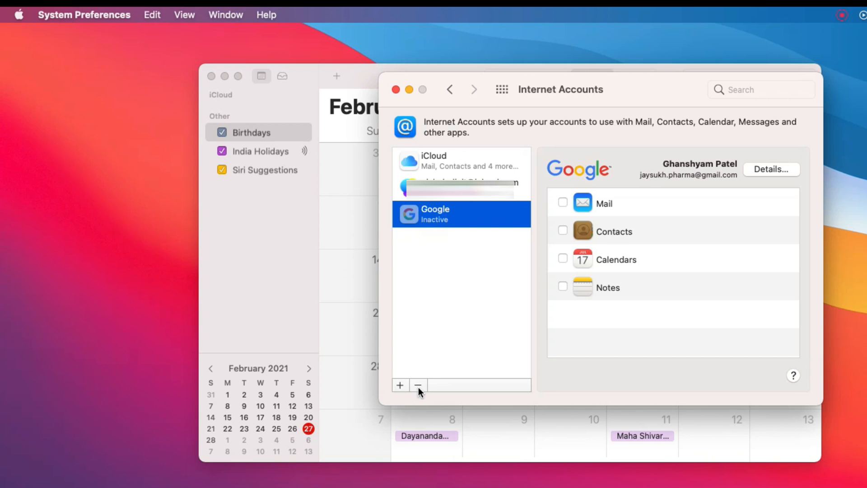
{"action": "left_click", "coordinate": [418, 384]}
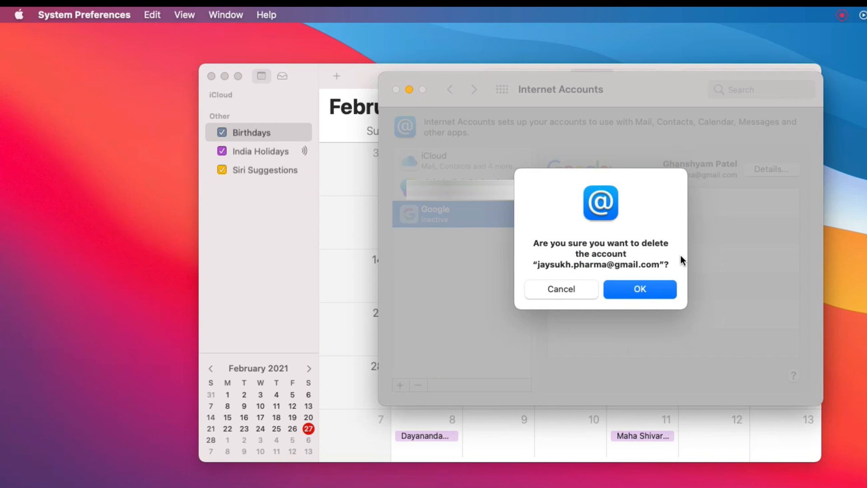
{"action": "left_click", "coordinate": [639, 289]}
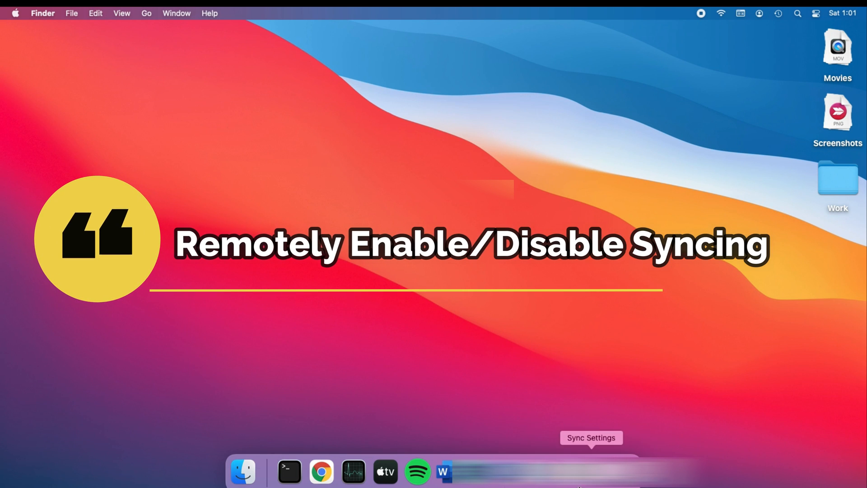
Enable Contacts and World Cup 2018 in Google sync settings, save, and close Safari
{"action": "left_click", "coordinate": [442, 472]}
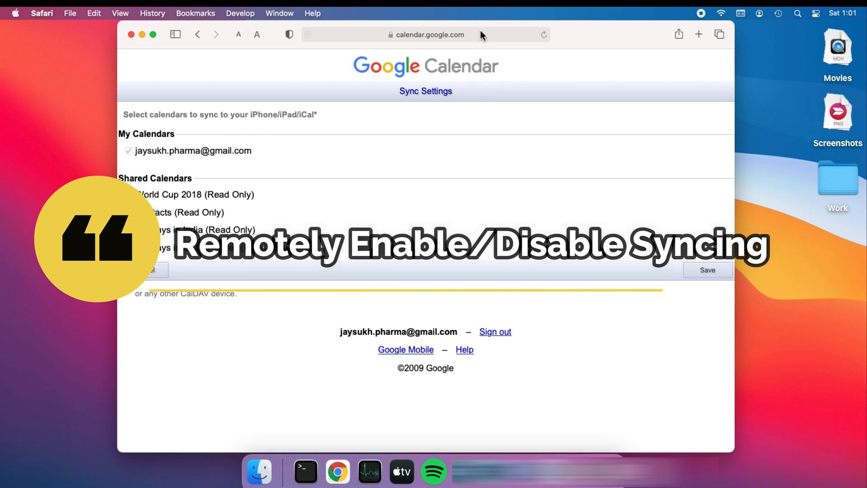
{"action": "left_click", "coordinate": [425, 34]}
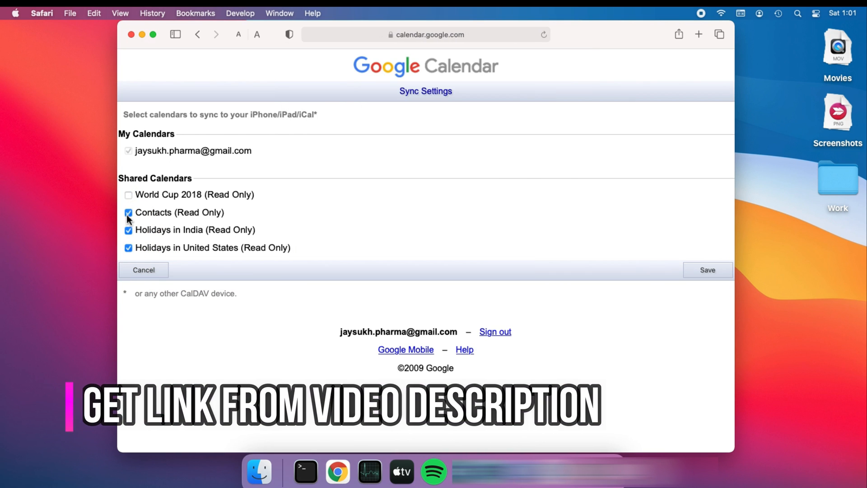
{"action": "left_click", "coordinate": [128, 194]}
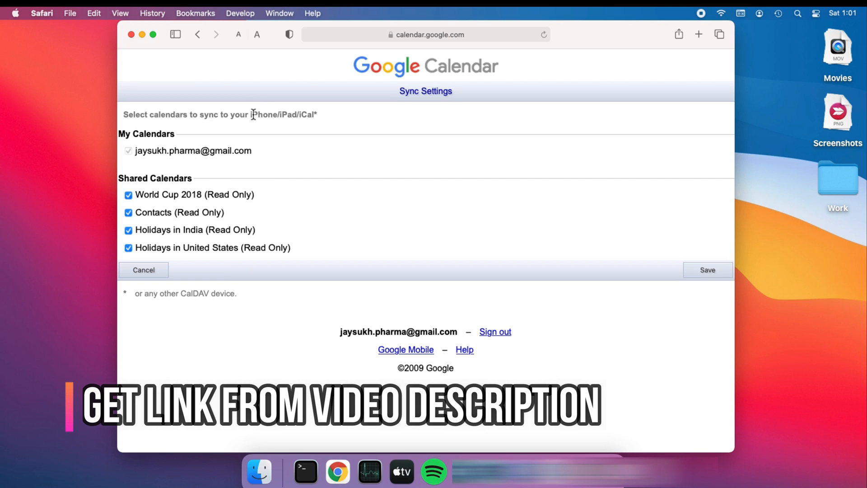
{"action": "mouse_move", "coordinate": [204, 240]}
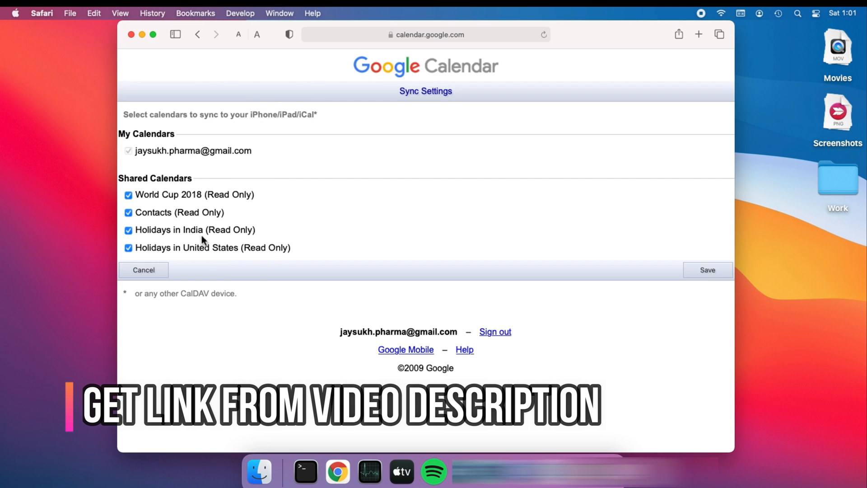
{"action": "left_click", "coordinate": [706, 270]}
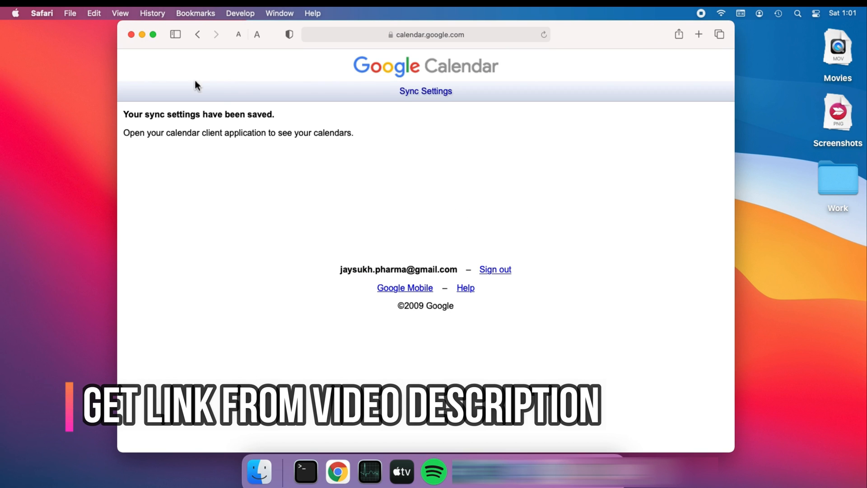
{"action": "left_click", "coordinate": [131, 34]}
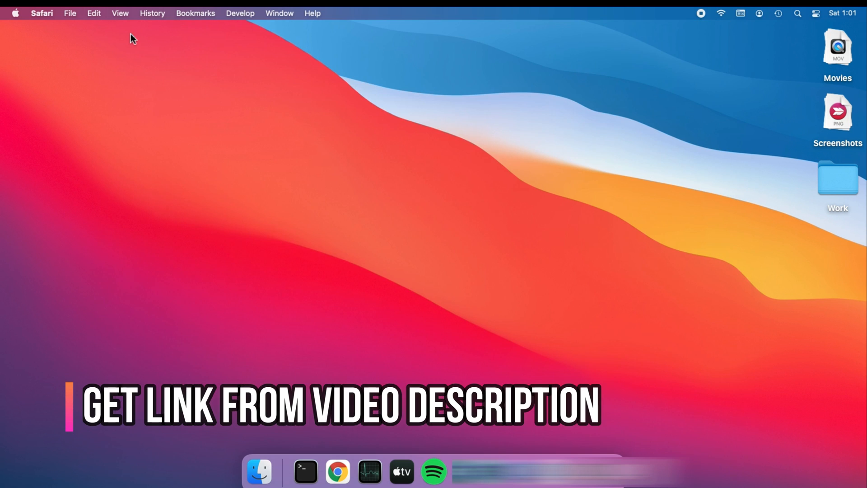